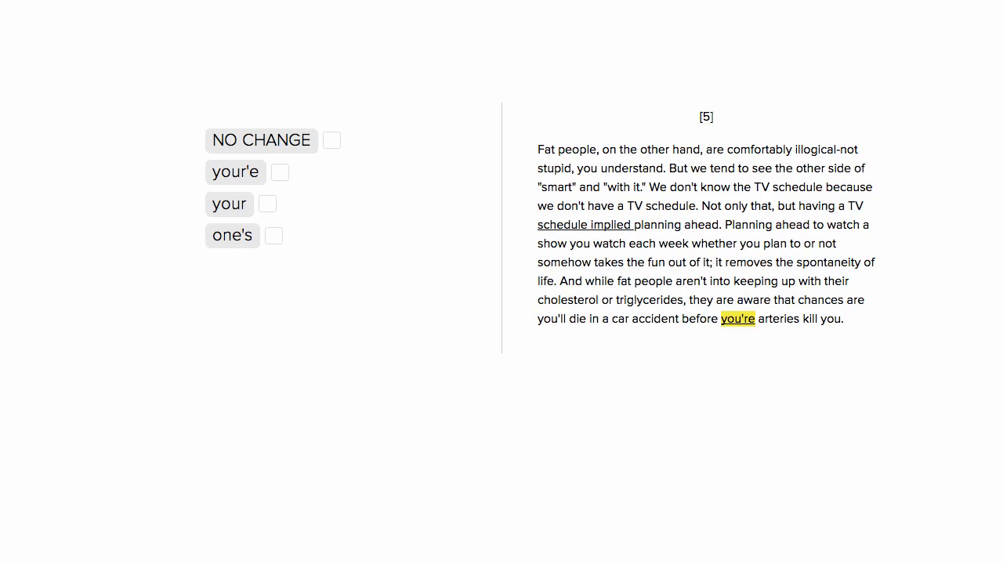
{"action": "mouse_move", "coordinate": [670, 216]}
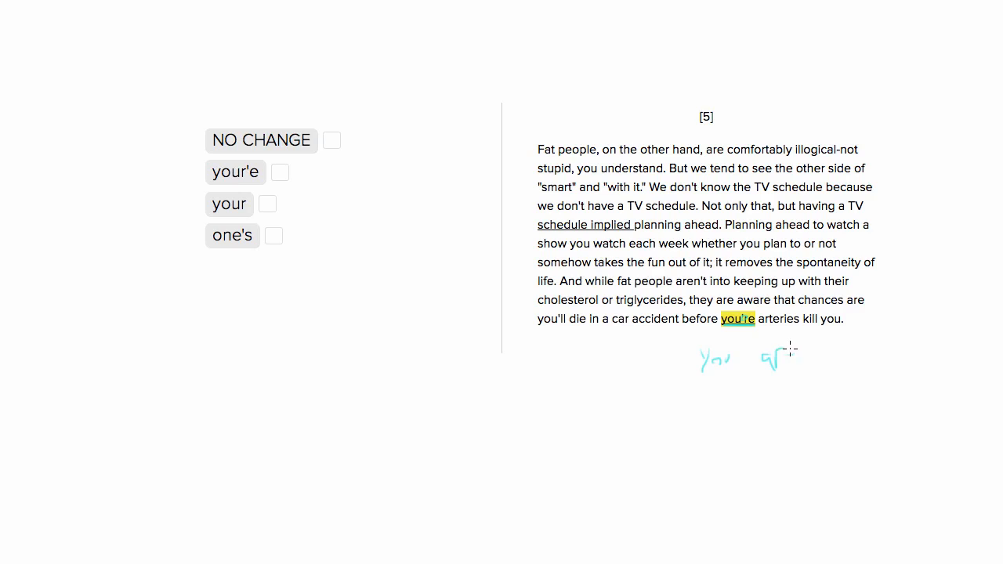
Complete the handwritten 'you are' note under the paragraph with the pen
{"action": "left_click_drag", "start_coordinate": [789, 351], "coordinate": [799, 374]}
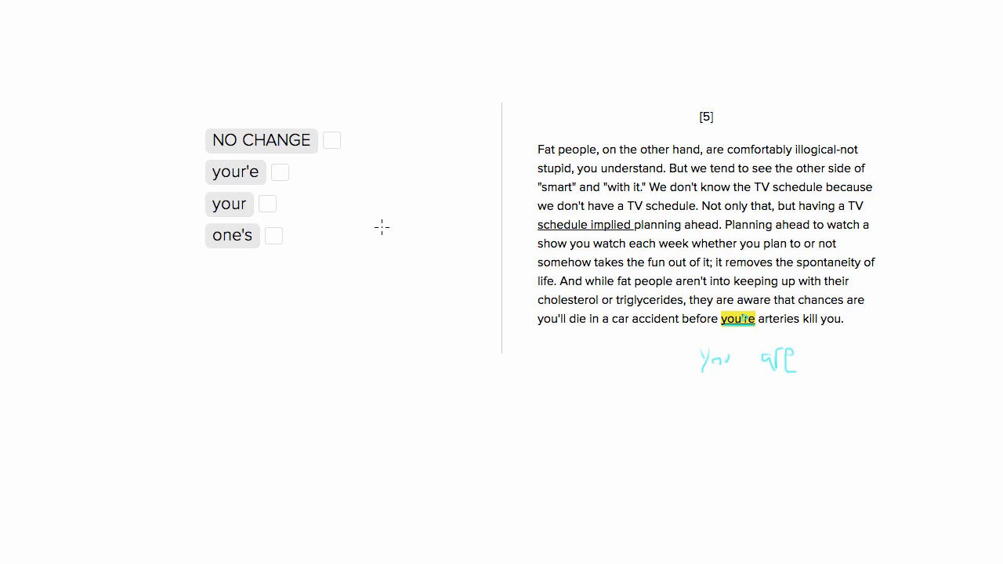
{"action": "left_click", "coordinate": [332, 141]}
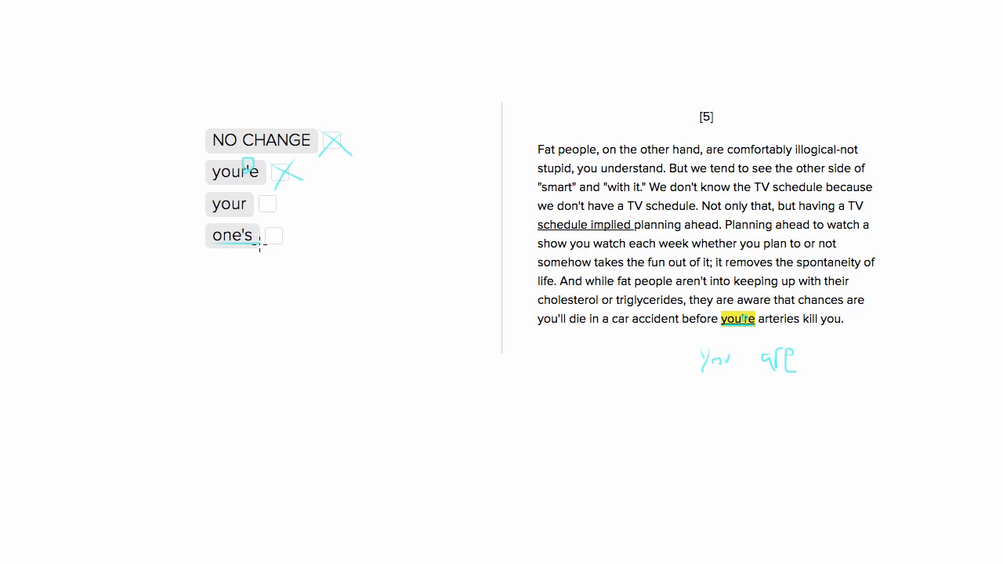
Underline 'one's' in the passage with a pen stroke
{"action": "left_click_drag", "start_coordinate": [539, 329], "coordinate": [608, 324]}
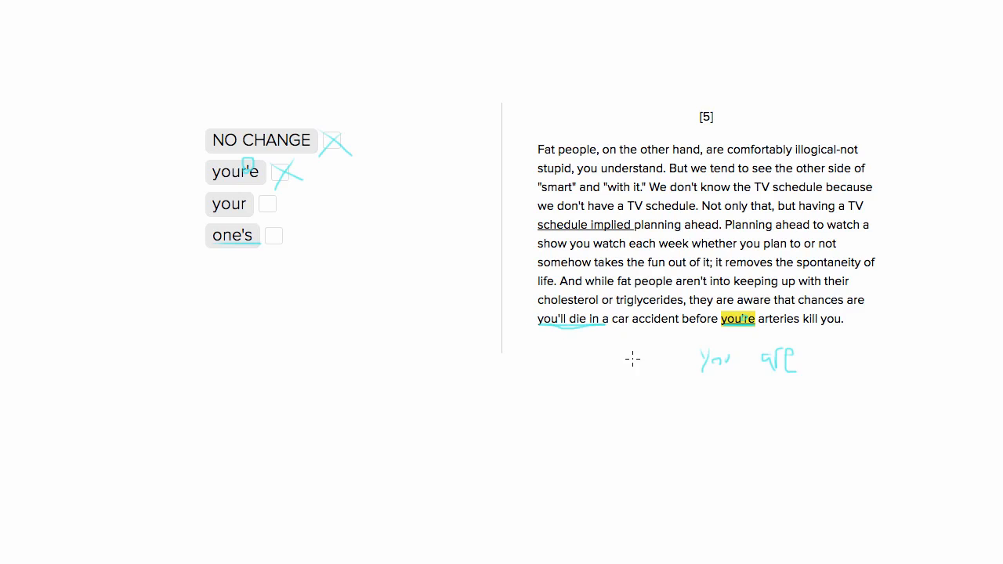